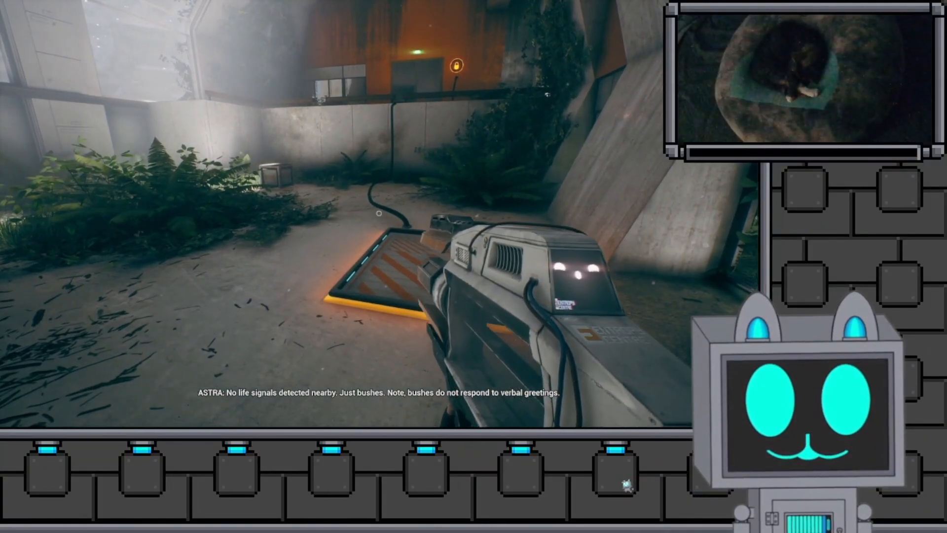
mouse_move(379, 213)
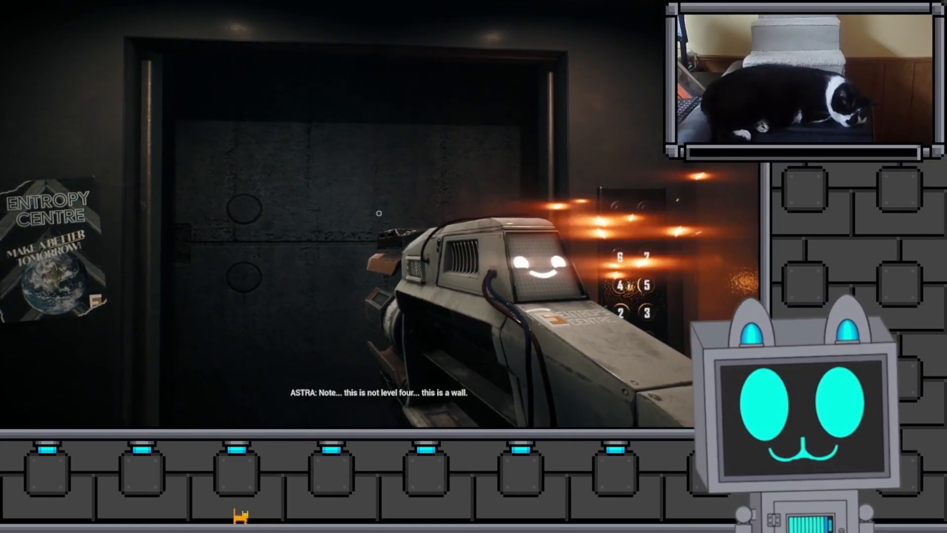
mouse_move(379, 213)
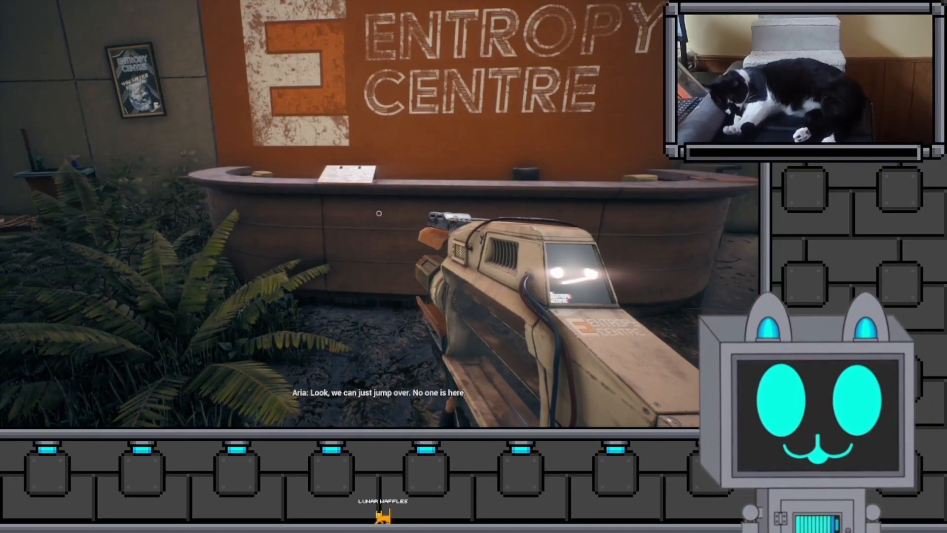
mouse_move(379, 212)
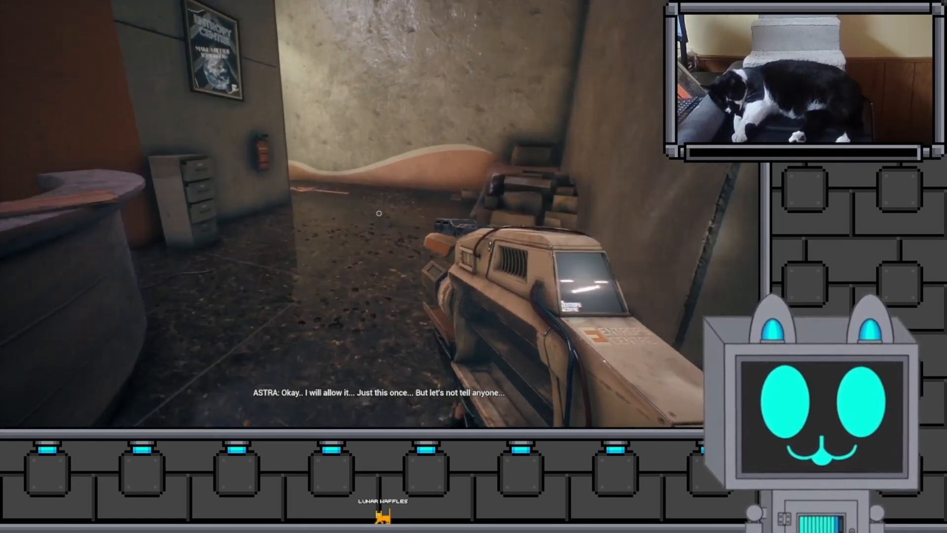
mouse_move(379, 213)
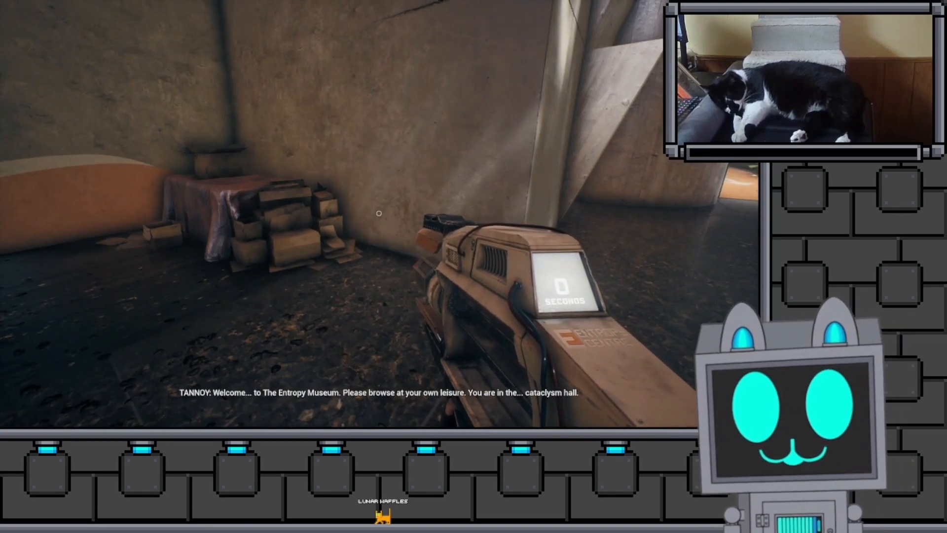
mouse_move(379, 212)
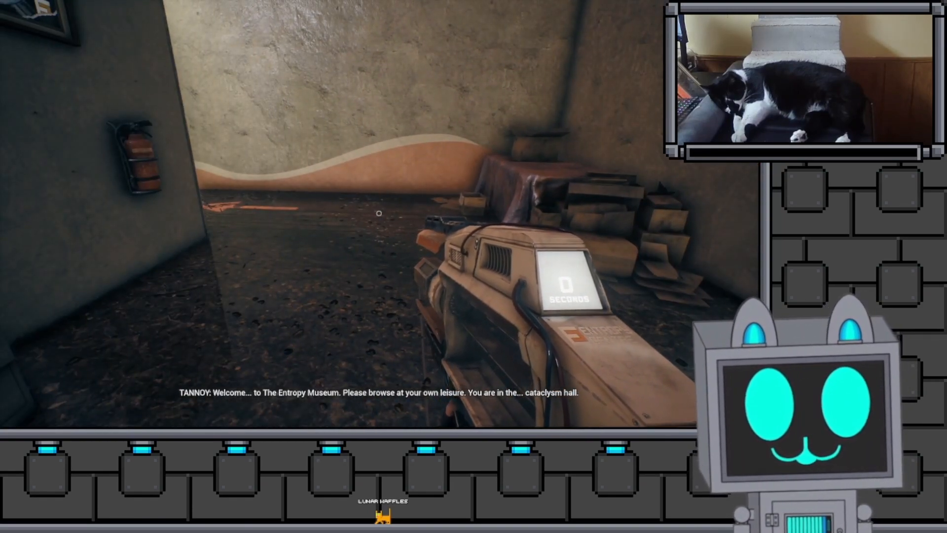